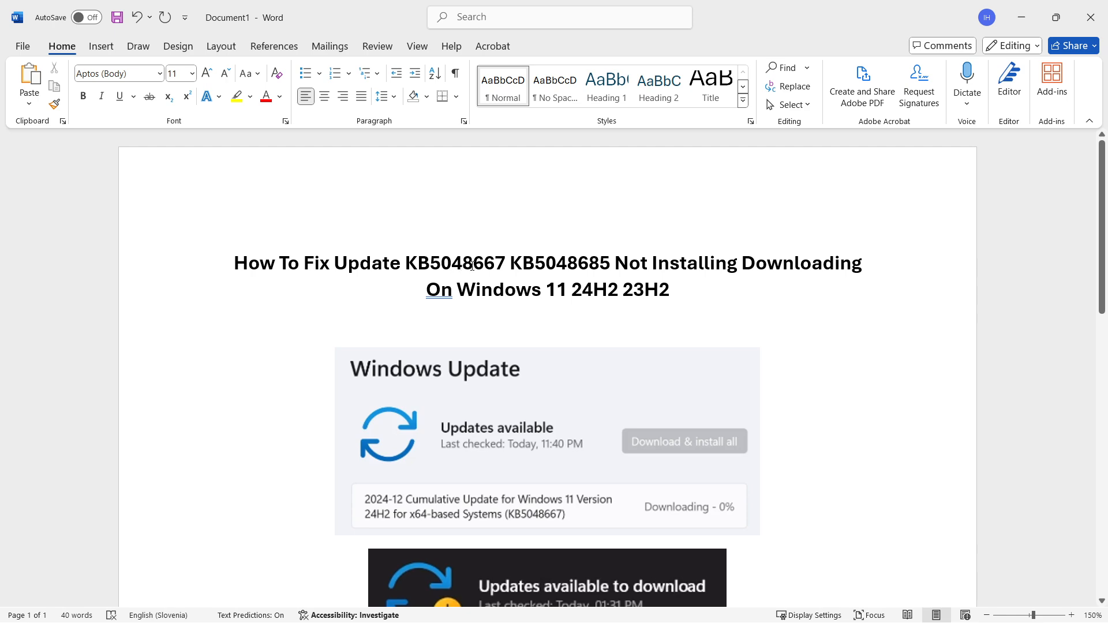
mouse_move(551, 275)
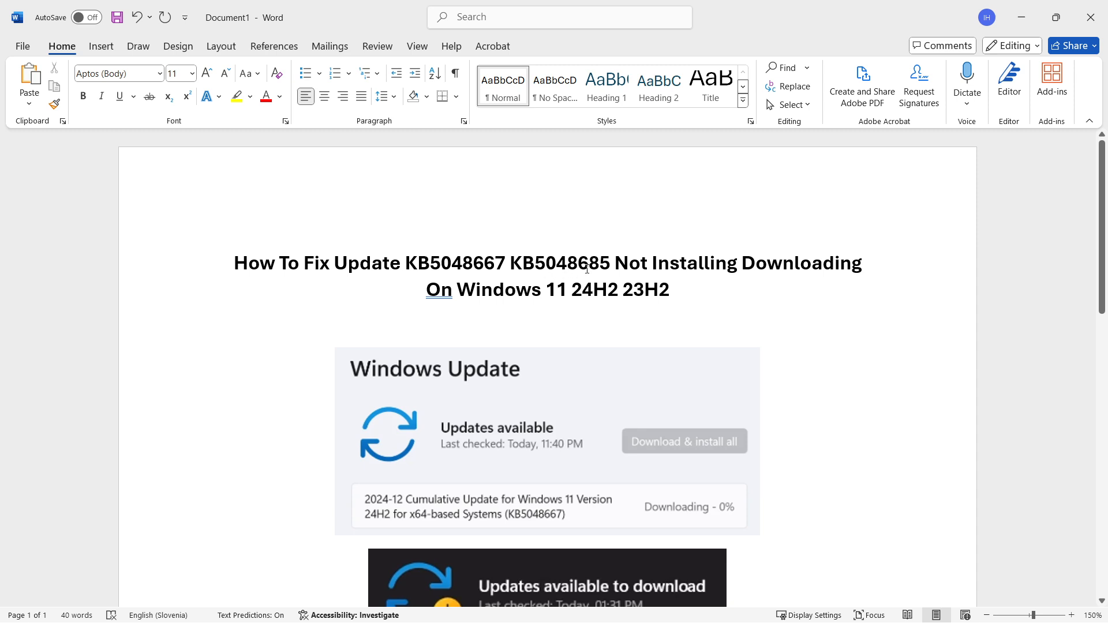
mouse_move(610, 263)
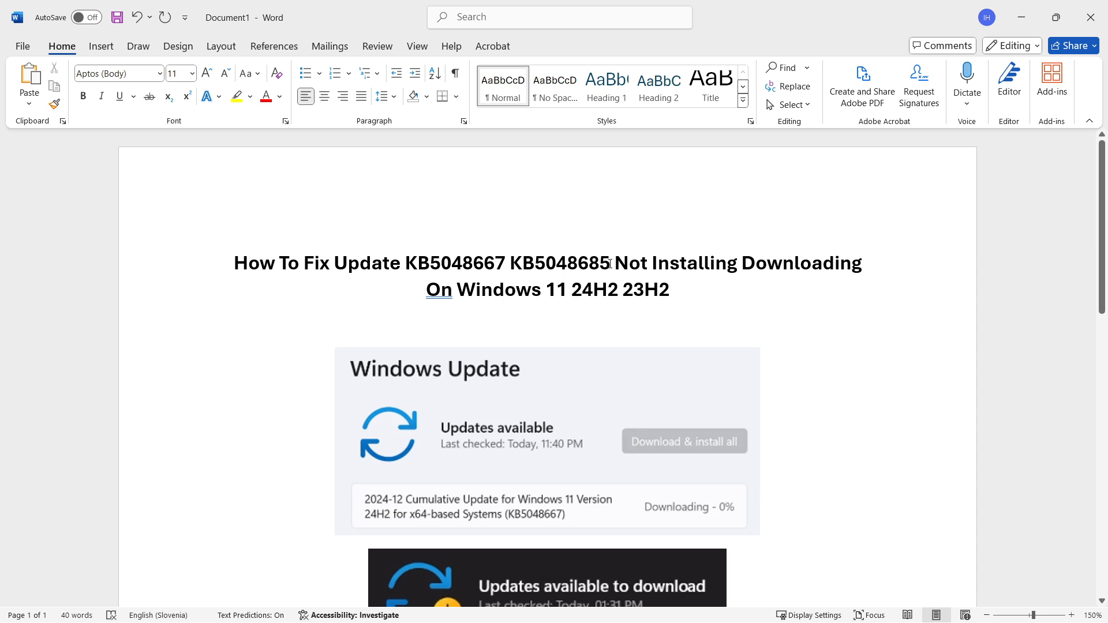
mouse_move(592, 298)
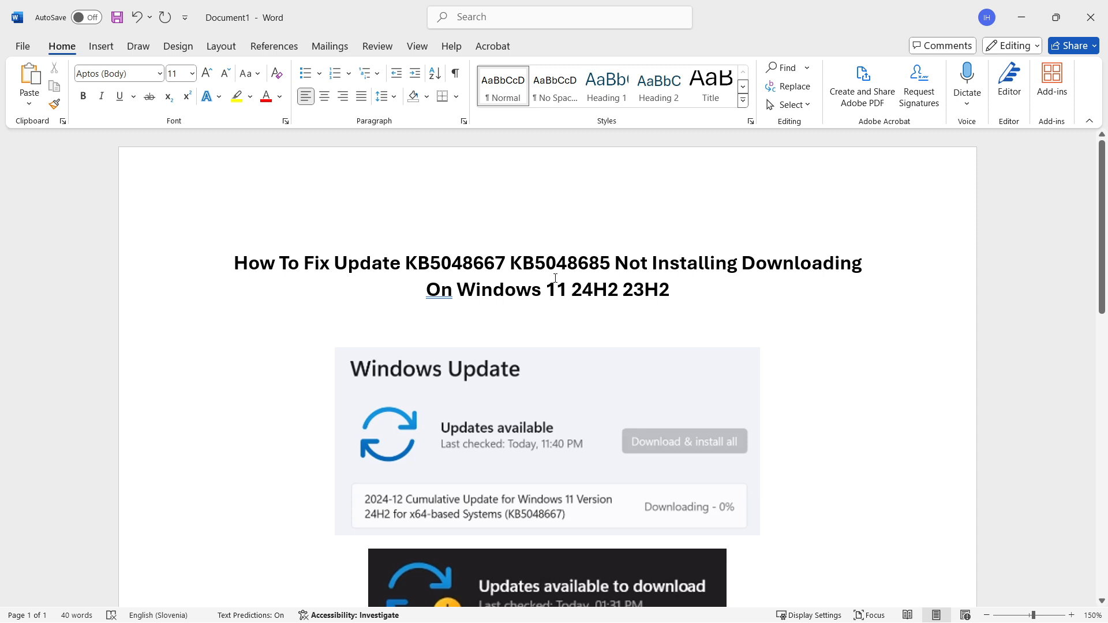
Search 'troubleshoot settings' and open the Troubleshoot settings page listing Windows Update.
scroll(down, 3)
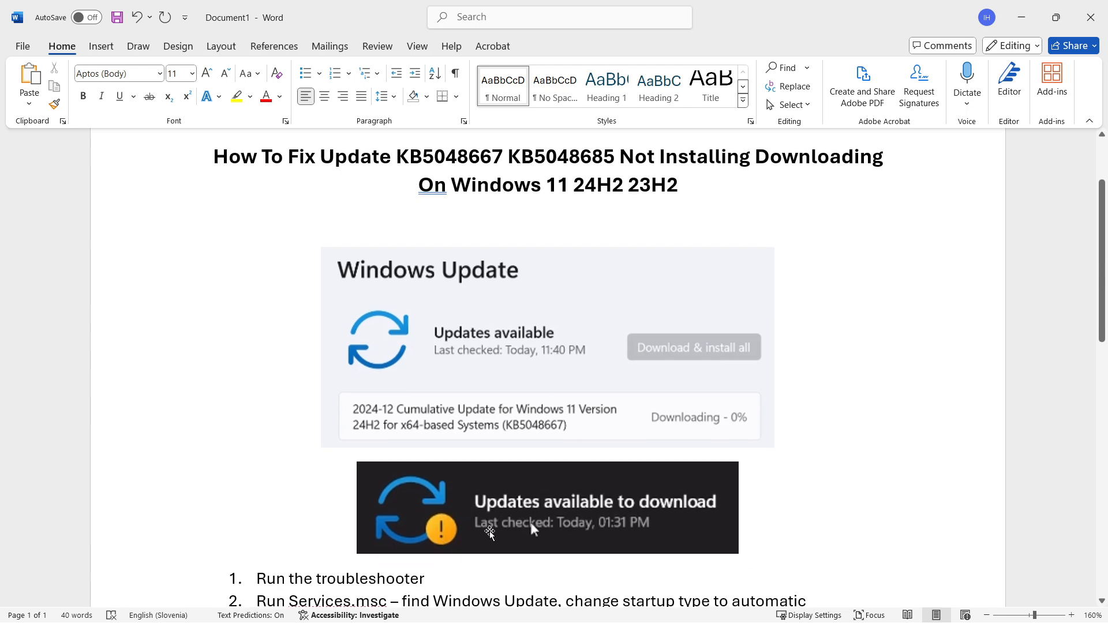
mouse_move(447, 531)
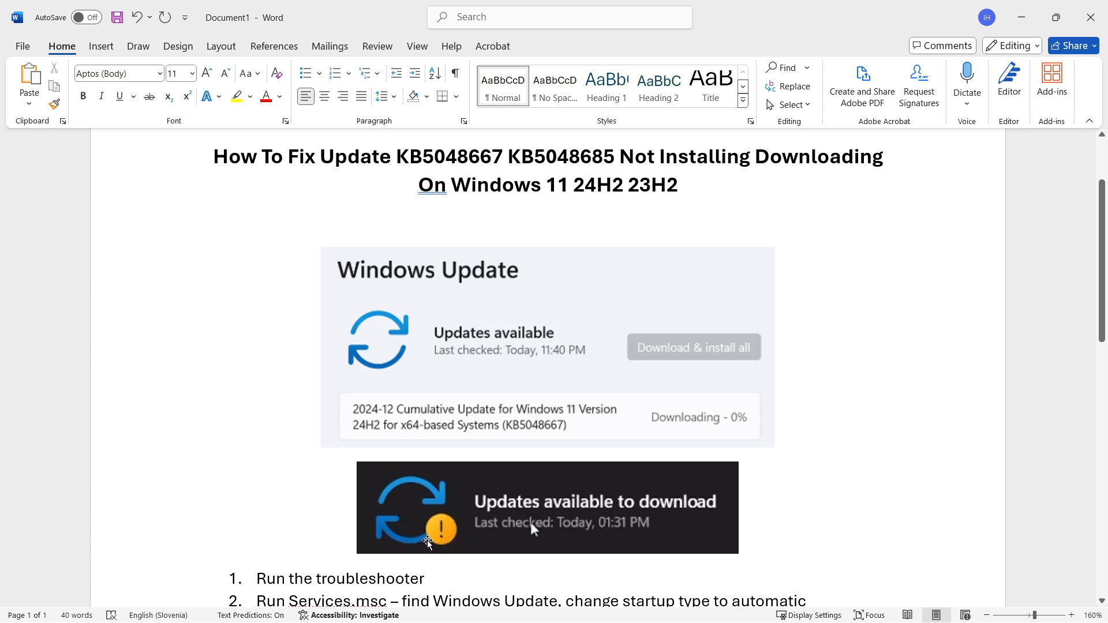
mouse_move(443, 553)
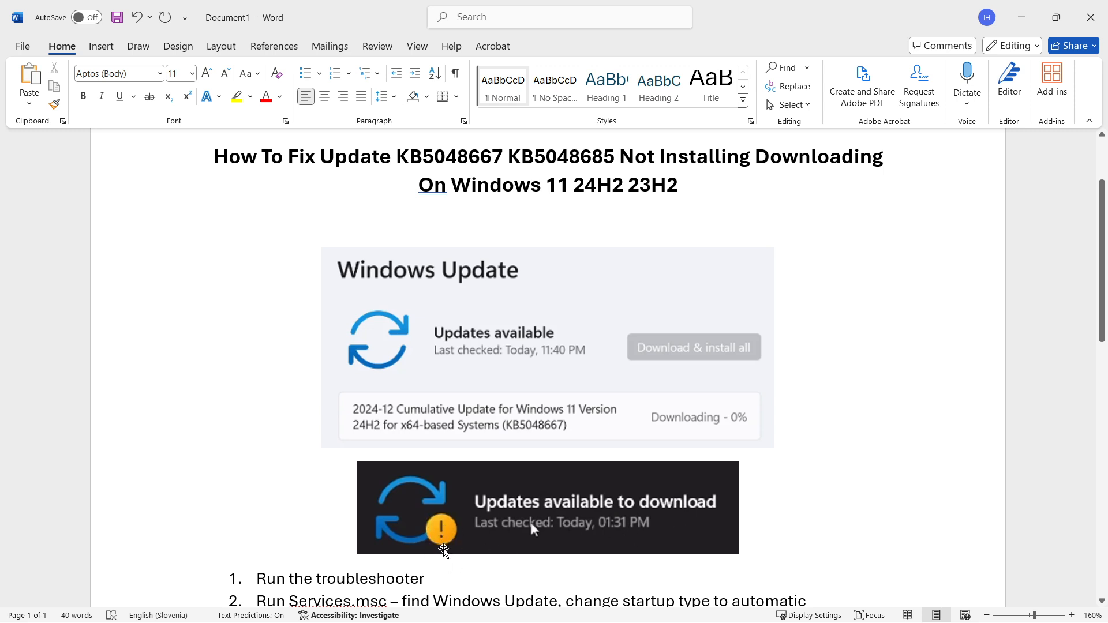
mouse_move(783, 47)
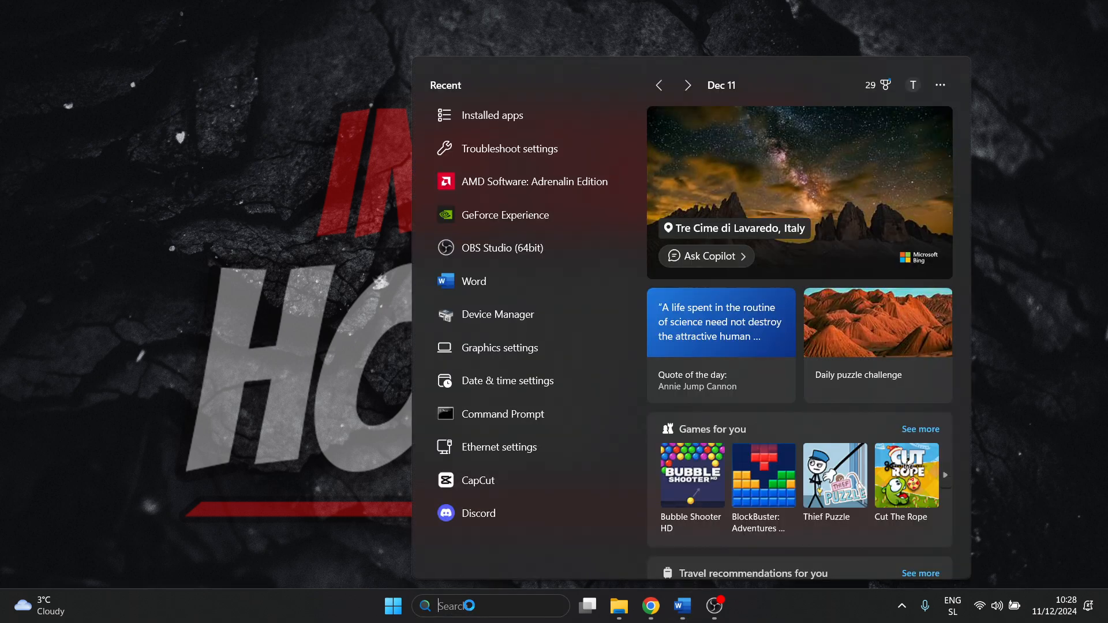
text(troubleshoot settings)
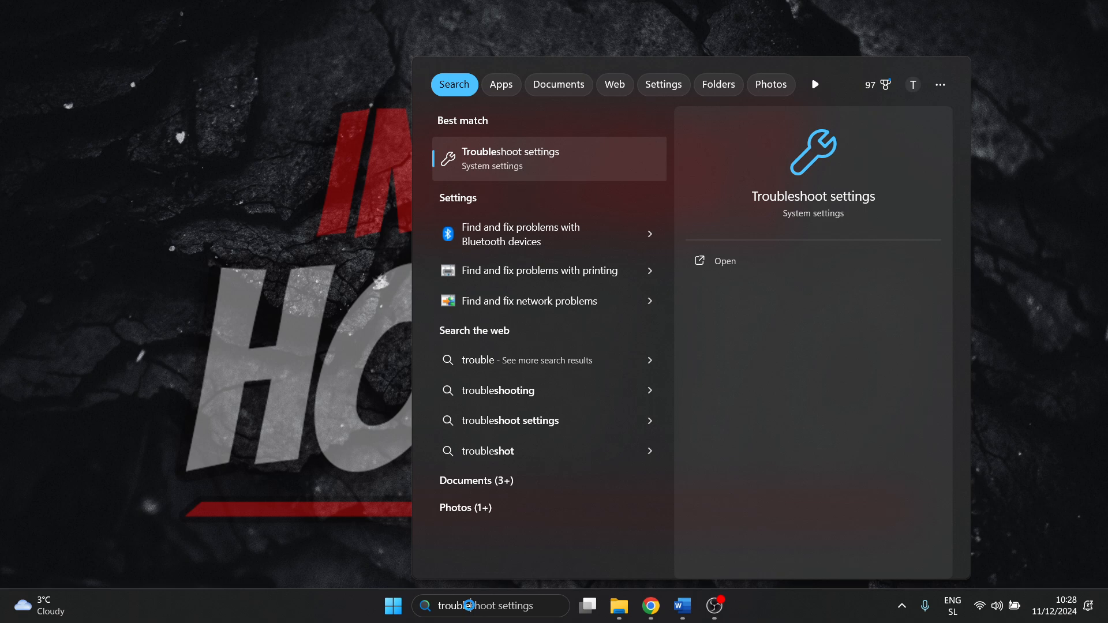
mouse_move(550, 148)
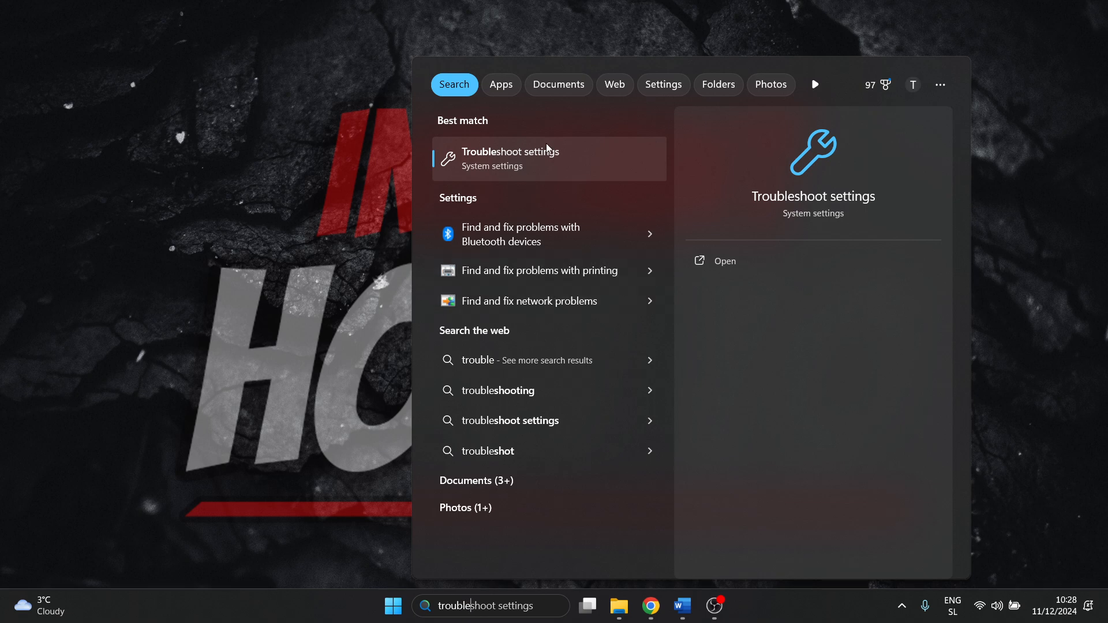
click(510, 157)
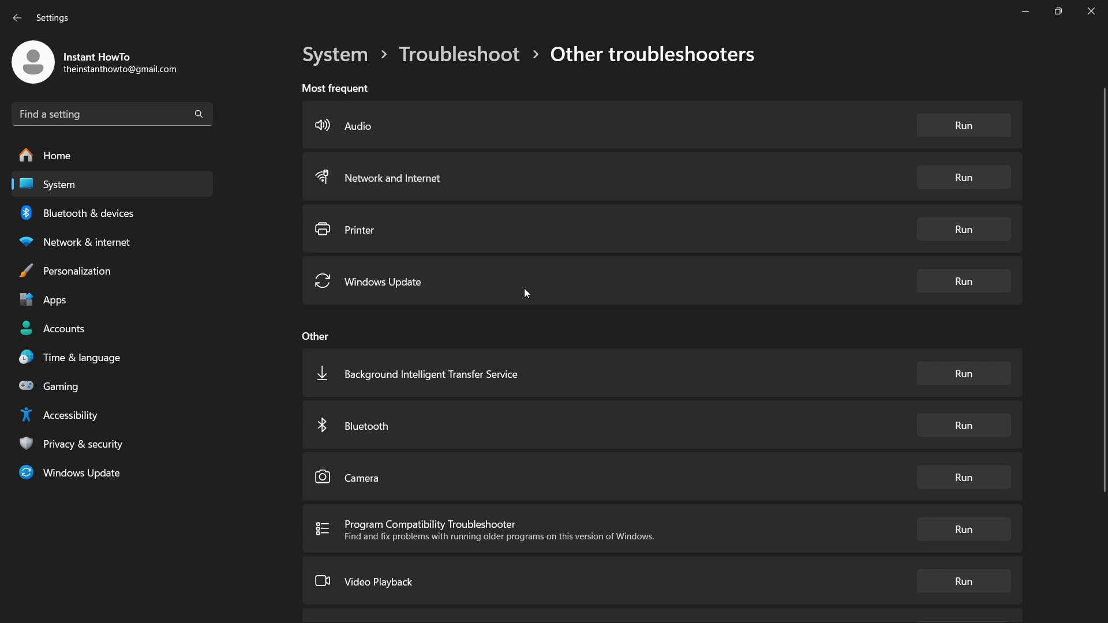
mouse_move(353, 91)
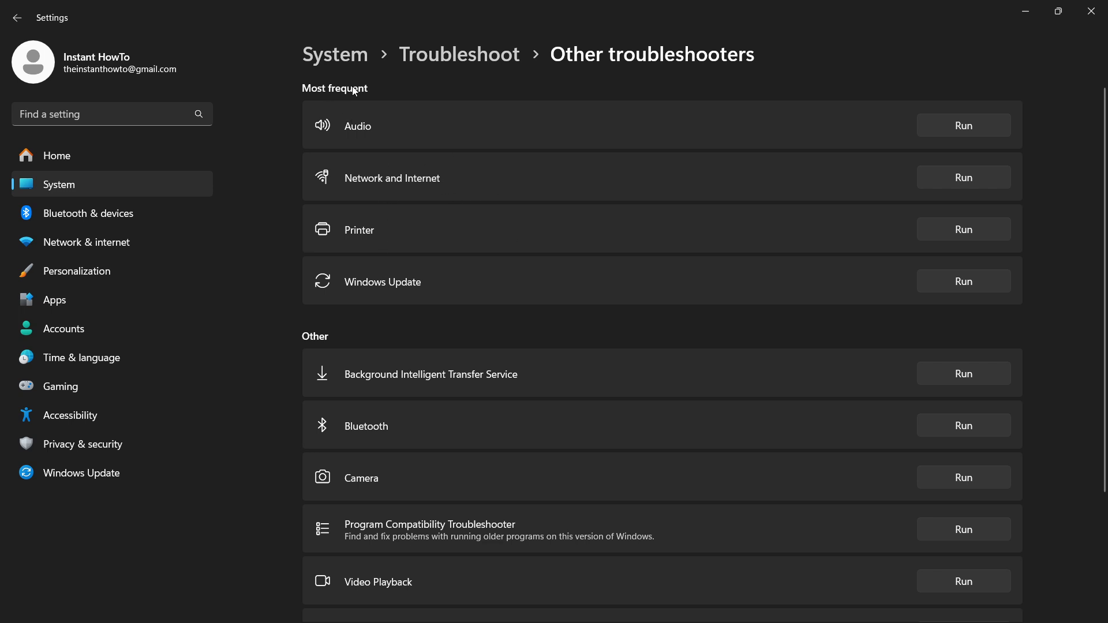
mouse_move(843, 289)
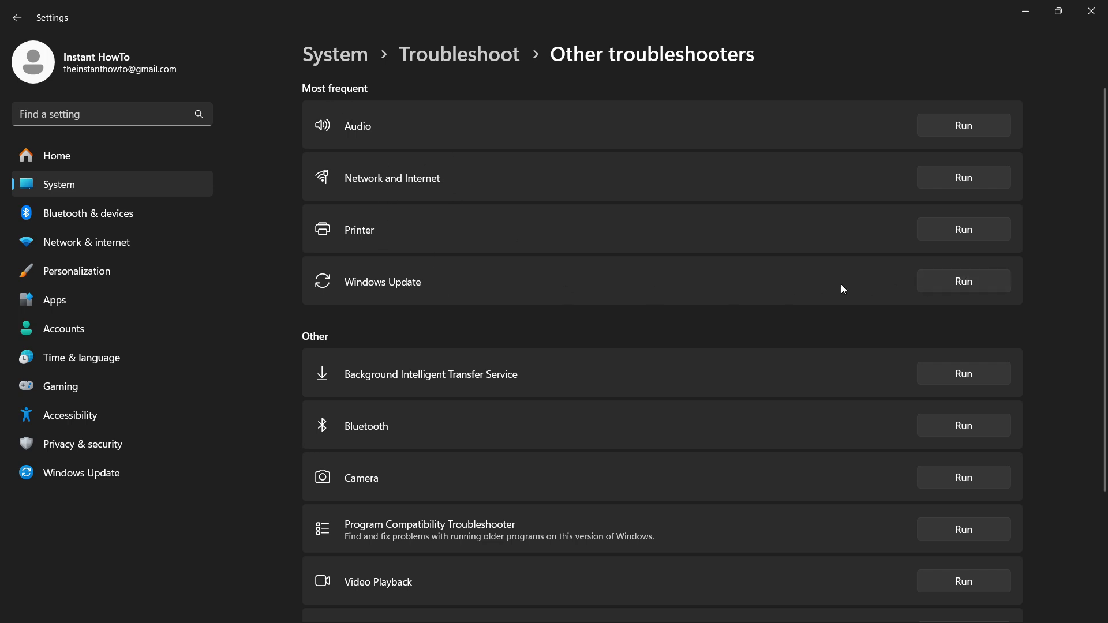
mouse_move(670, 315)
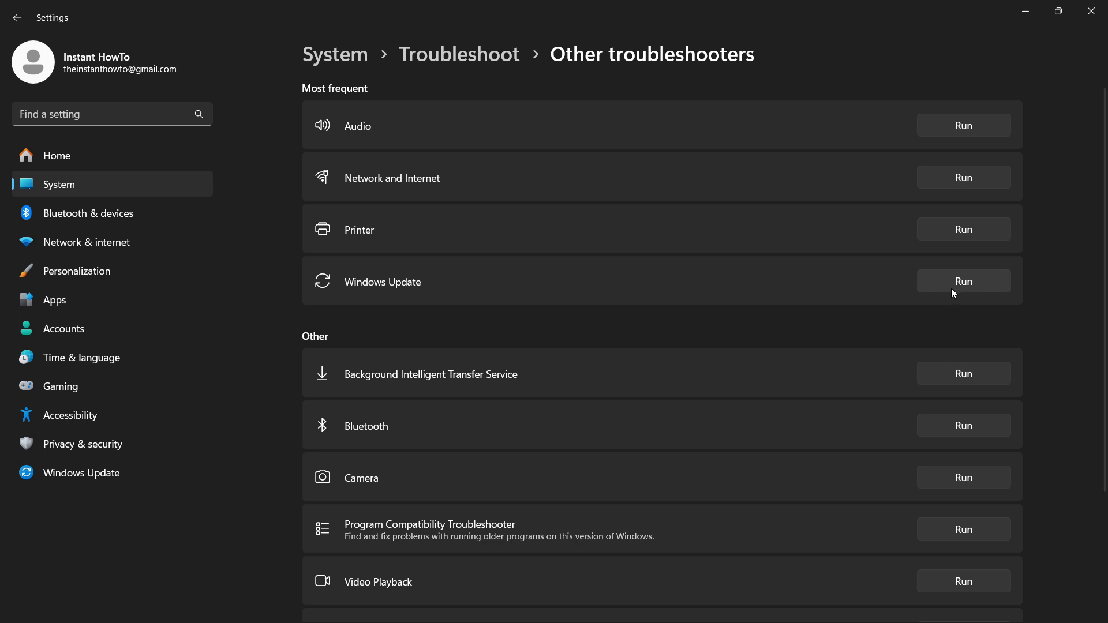
mouse_move(645, 161)
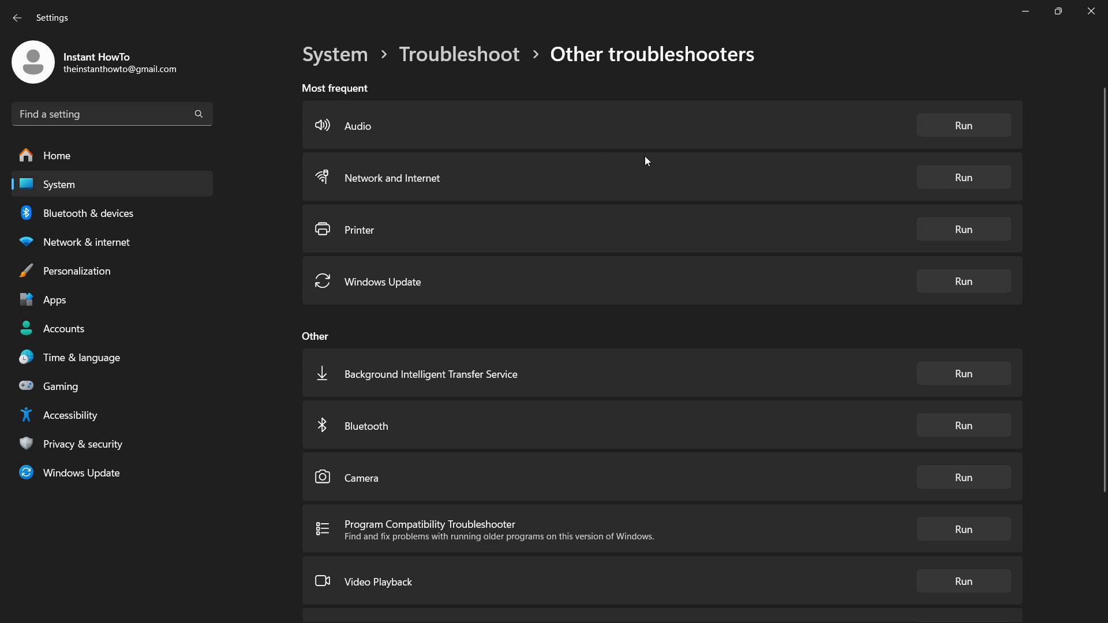
mouse_move(646, 154)
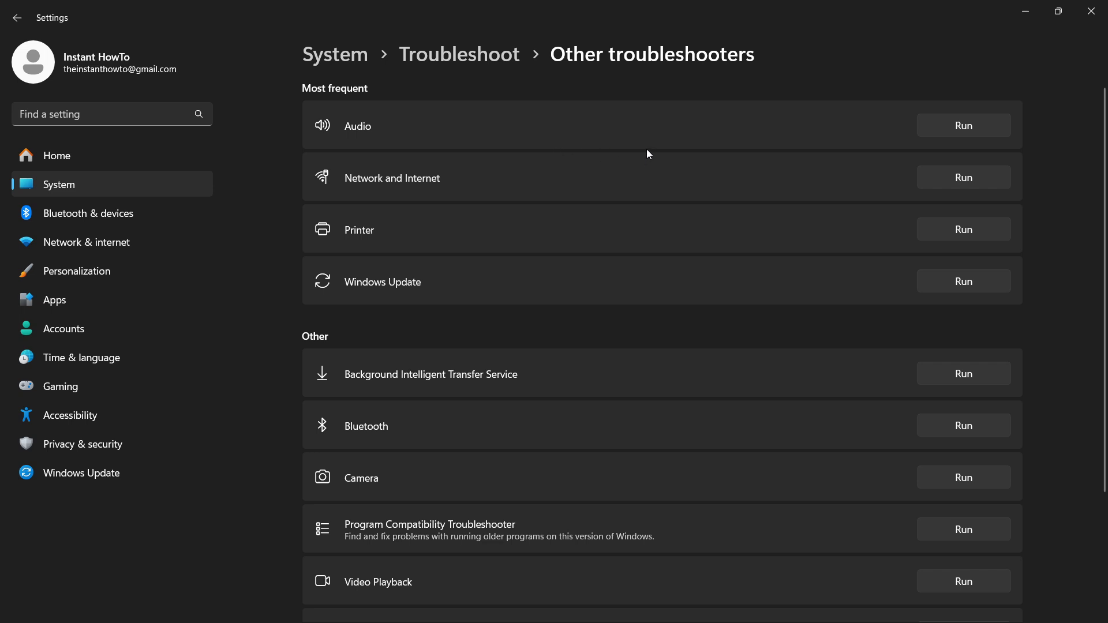
mouse_move(816, 123)
text(run)
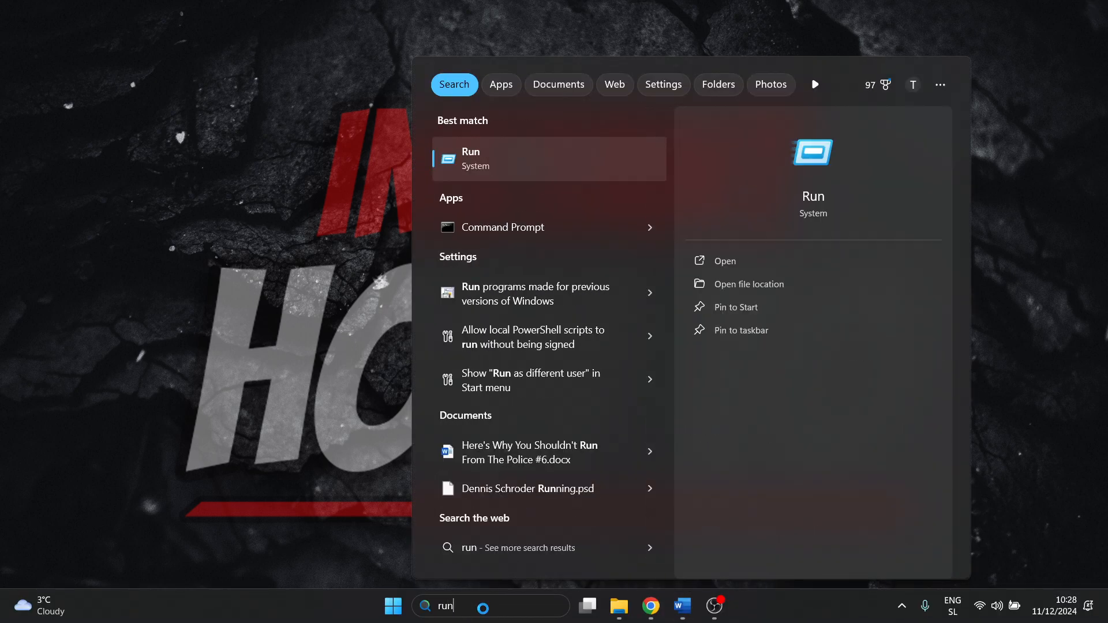
Run services.msc from the Run dialog to launch the Services console.
click(549, 158)
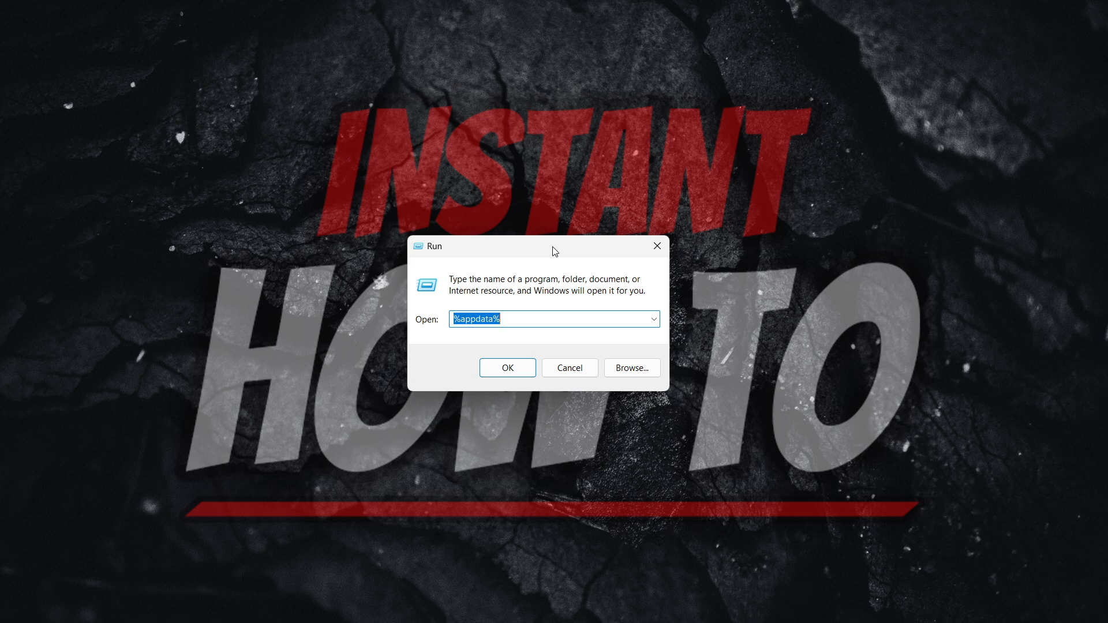
text(services.msc)
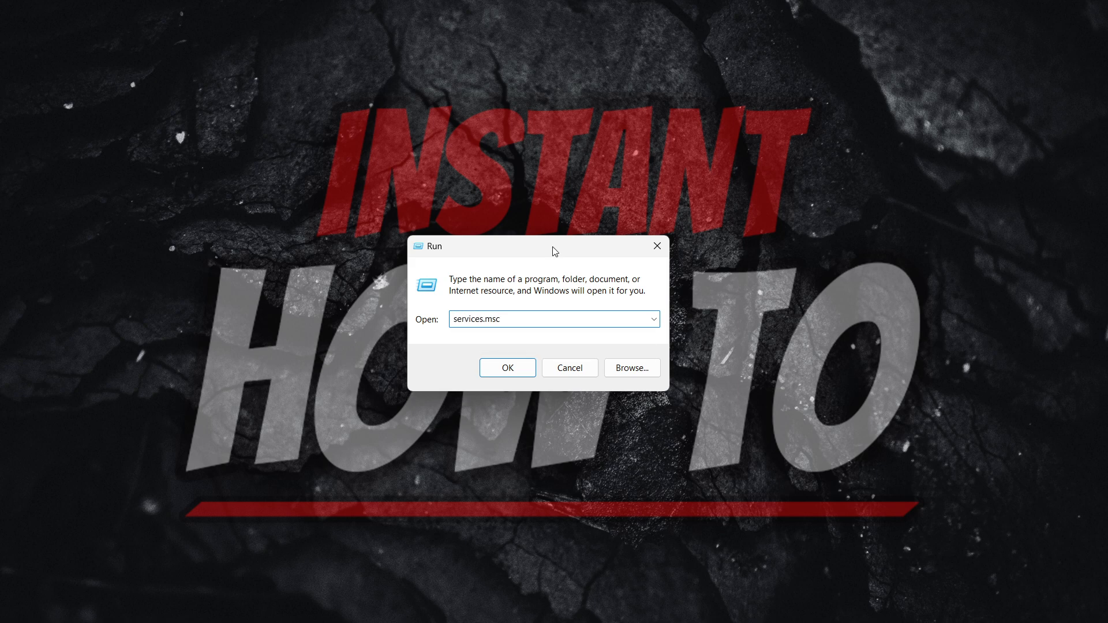
click(507, 367)
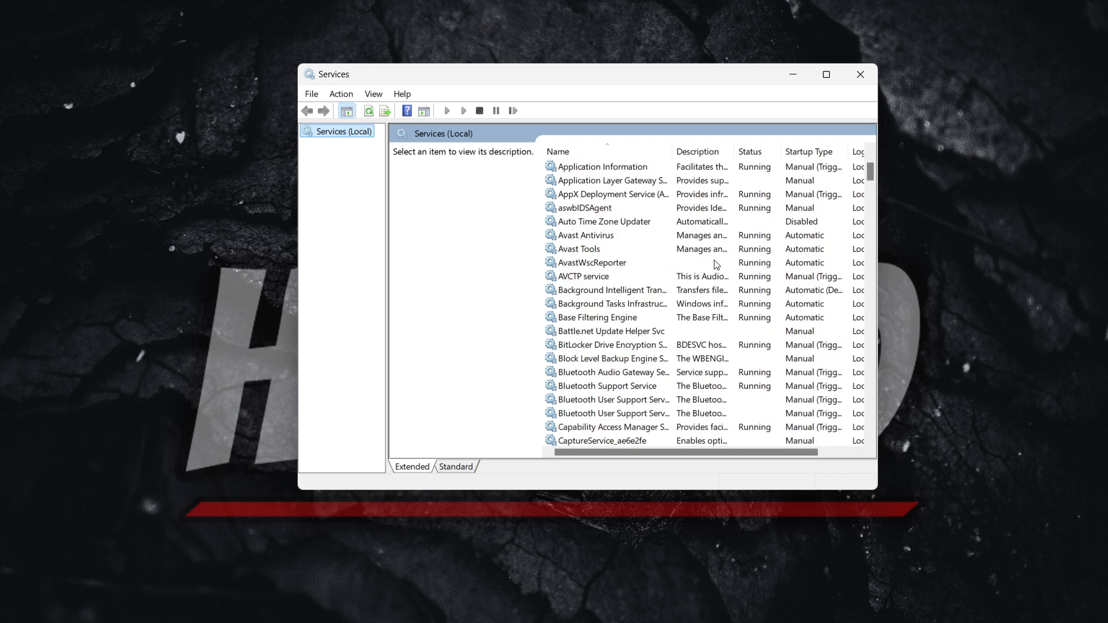
Scroll the Services list down to the Windows Update entry.
scroll(down, 3)
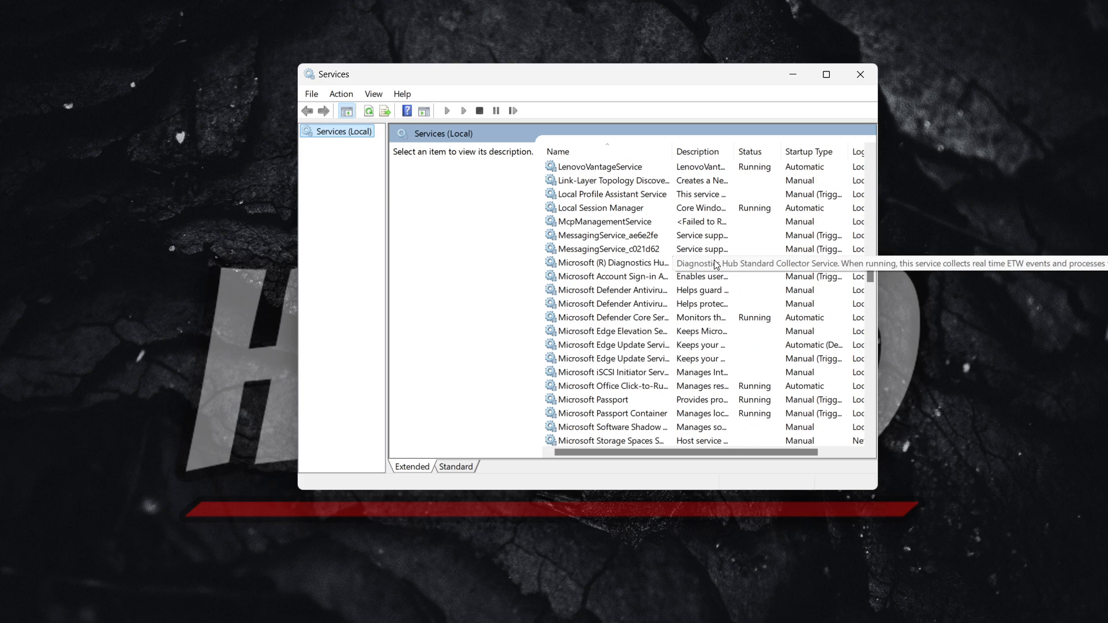
scroll(down, 3)
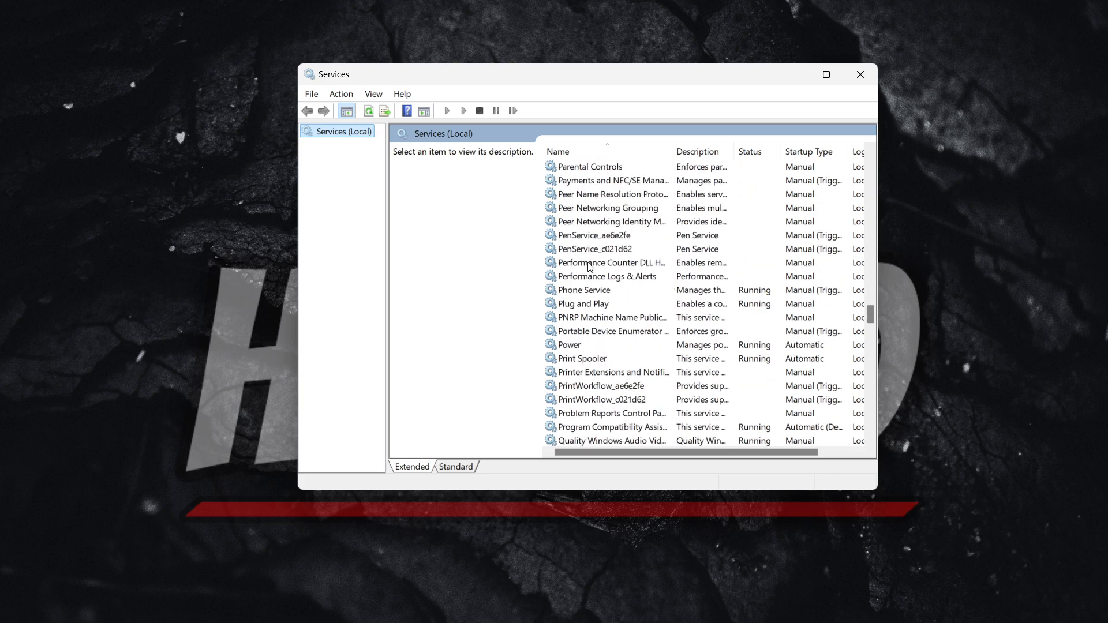
scroll(down, 3)
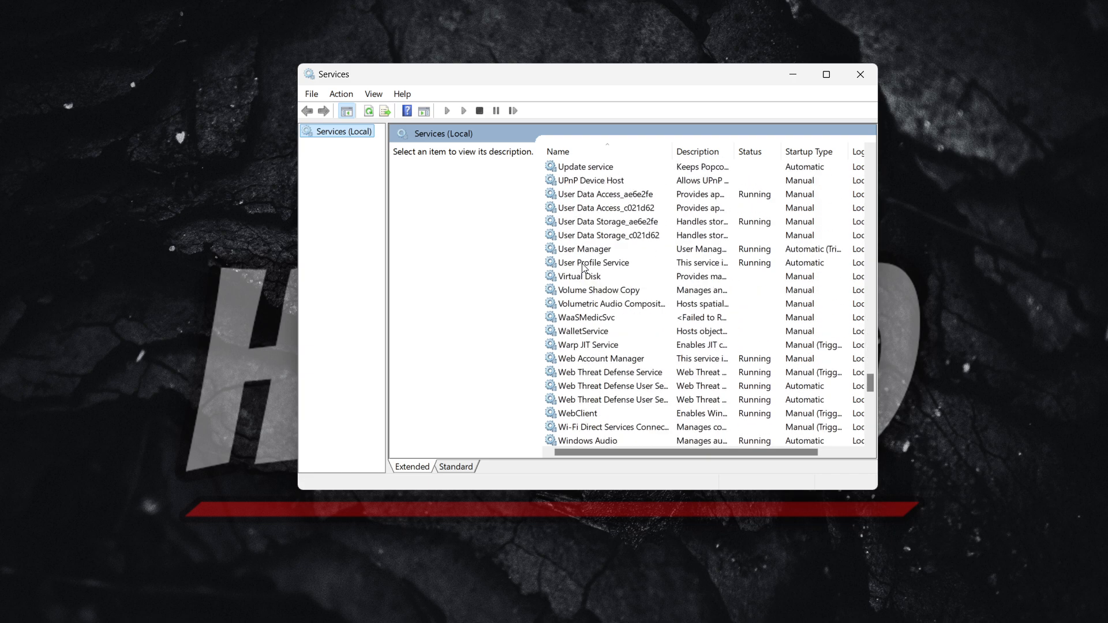
scroll(down, 3)
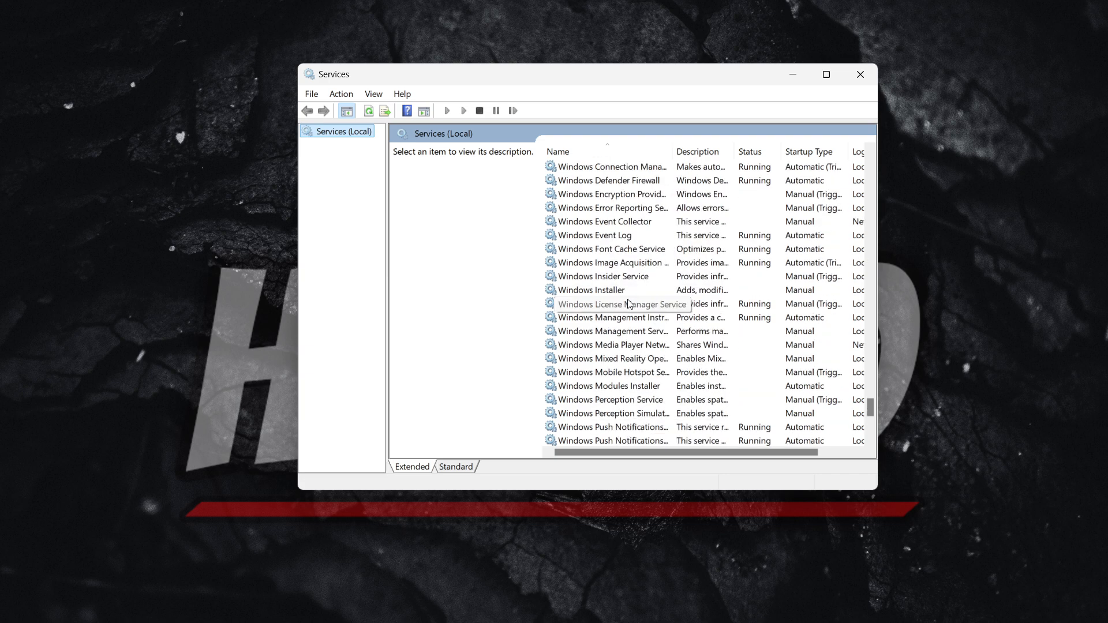
scroll(down, 3)
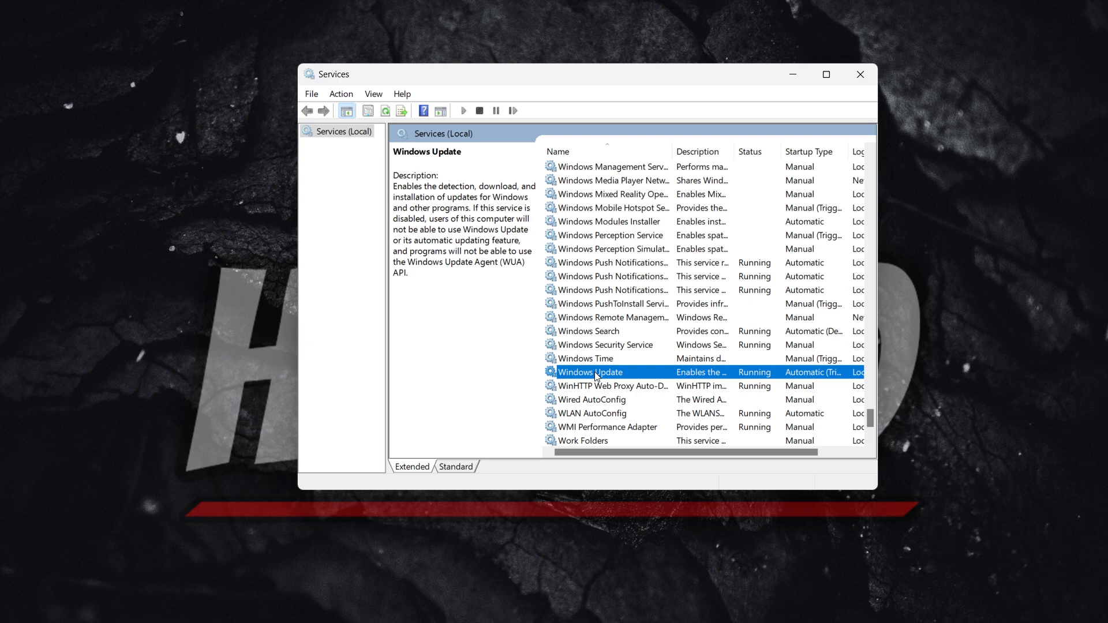
Confirm the Windows Update service's Startup type is Automatic, accept, and close Services.
double_click(590, 372)
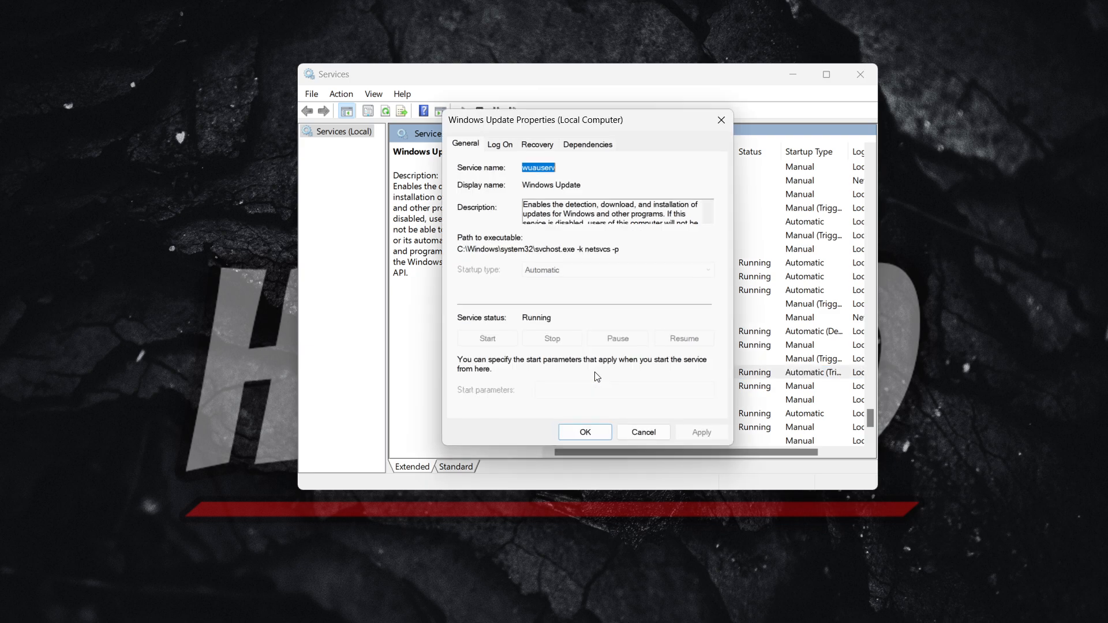
mouse_move(558, 286)
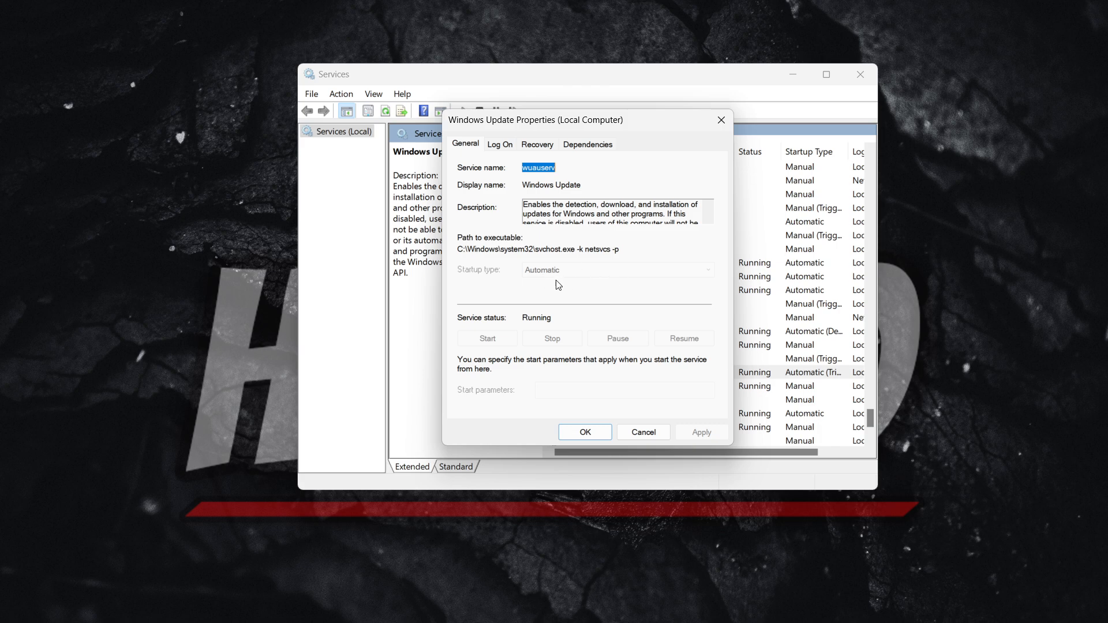
mouse_move(560, 284)
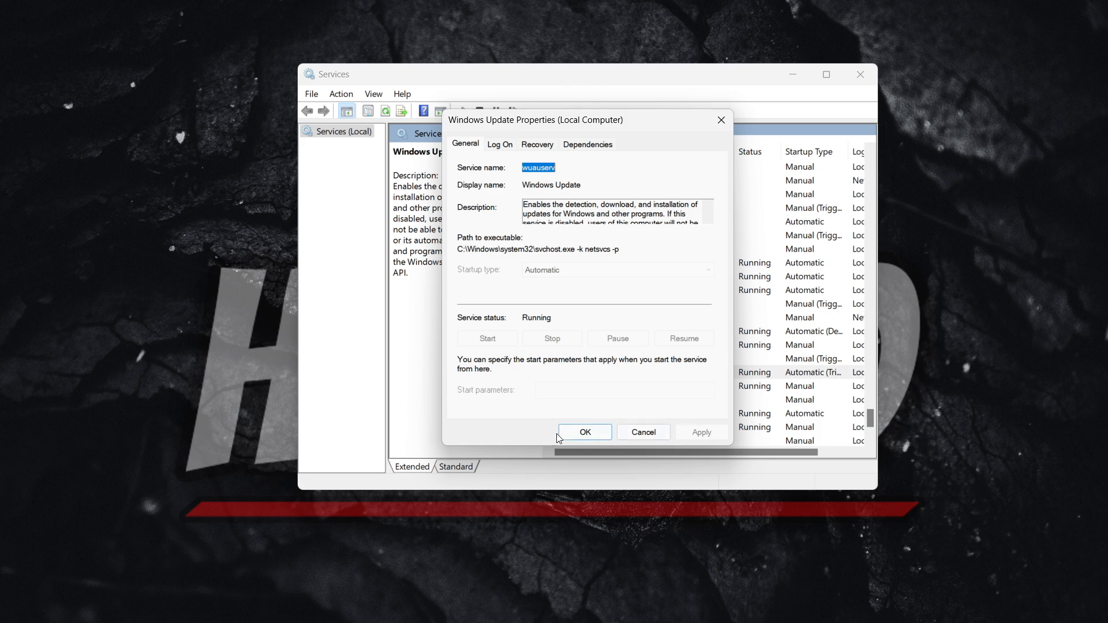
click(584, 432)
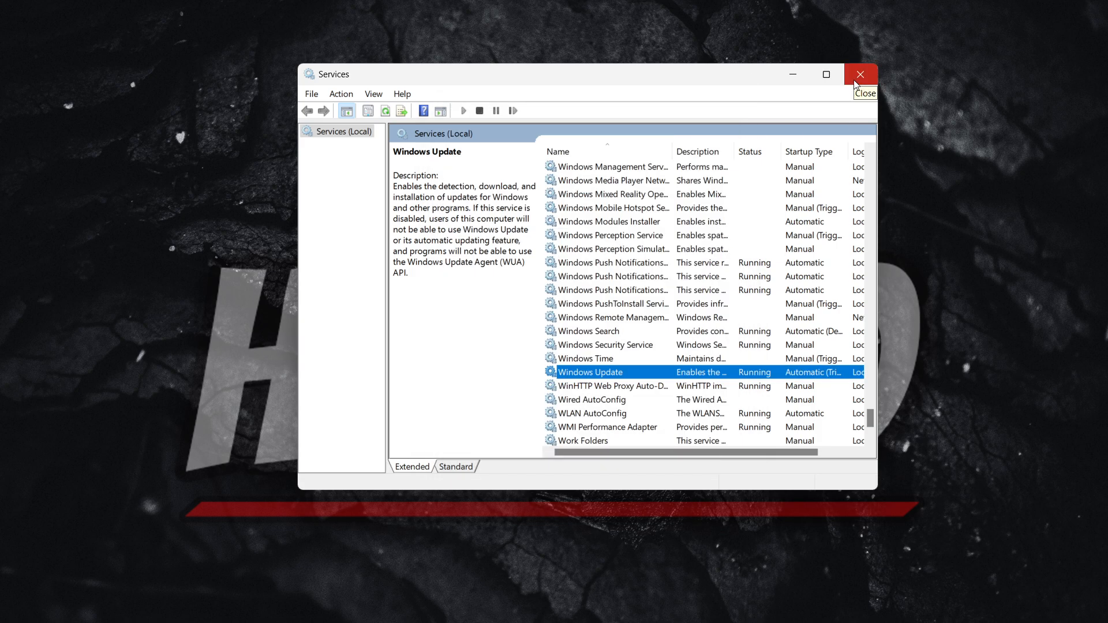
click(860, 75)
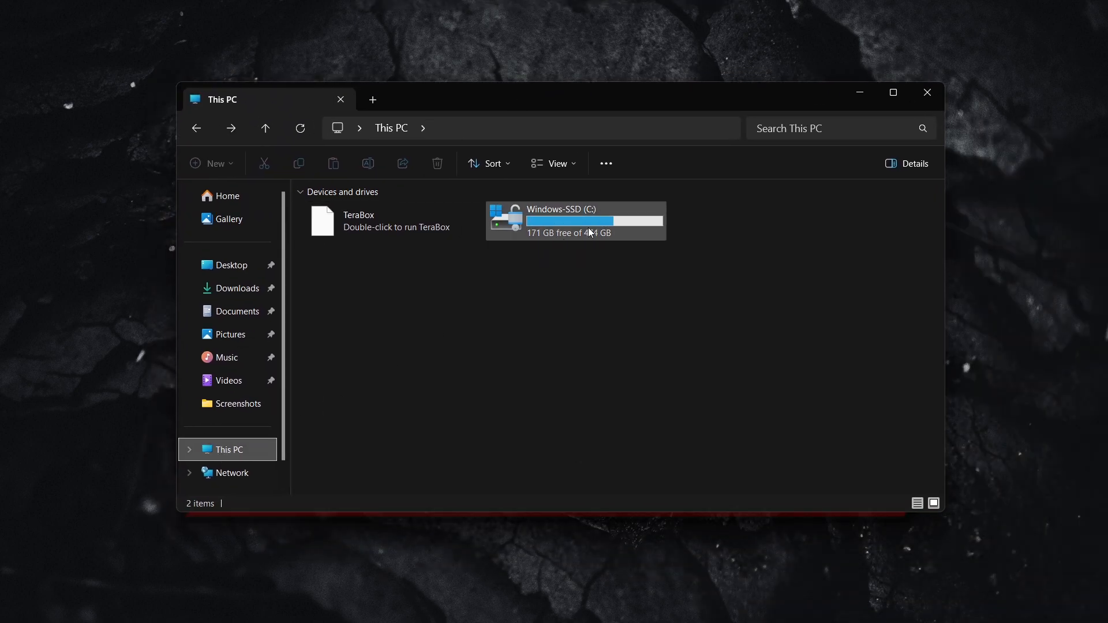
mouse_move(584, 227)
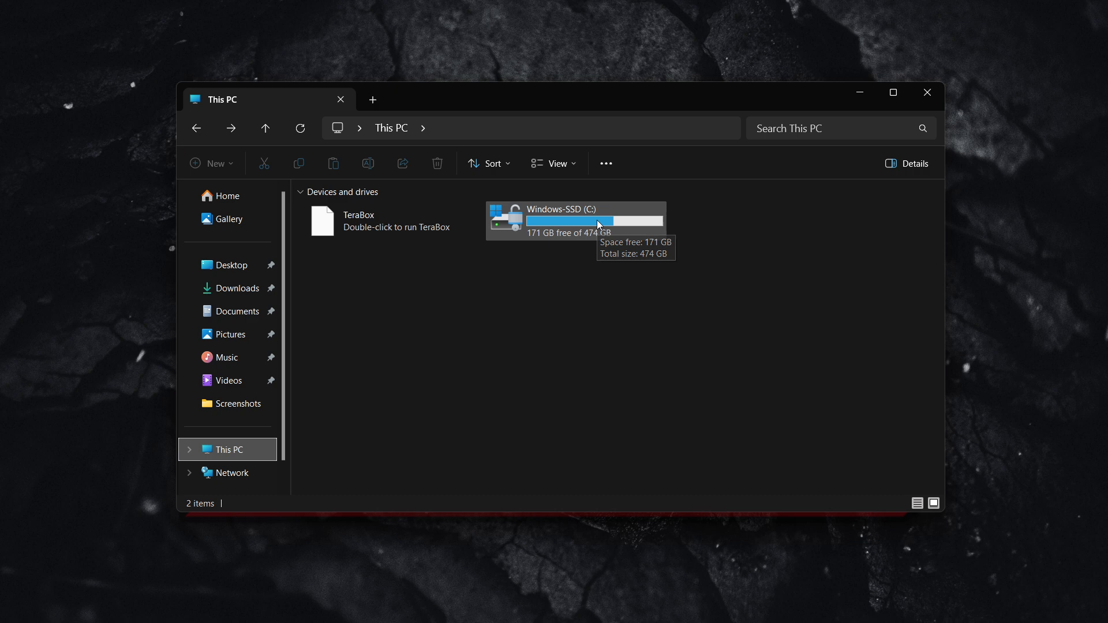
Open C:\Windows on Windows-SSD and scroll down to SoftwareDistribution.
click(573, 220)
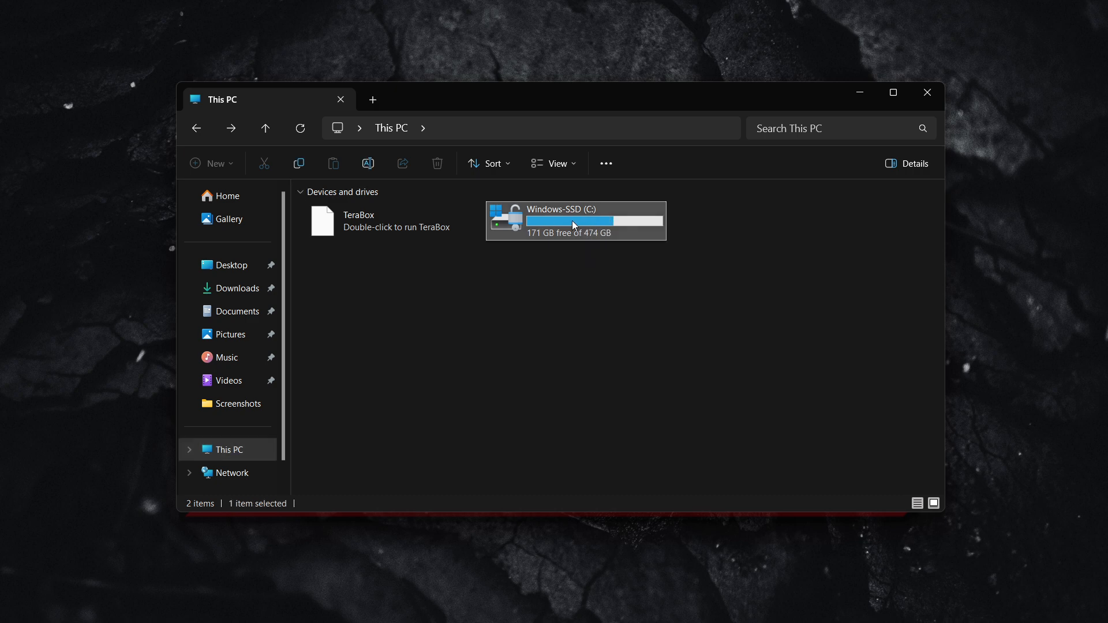
double_click(575, 221)
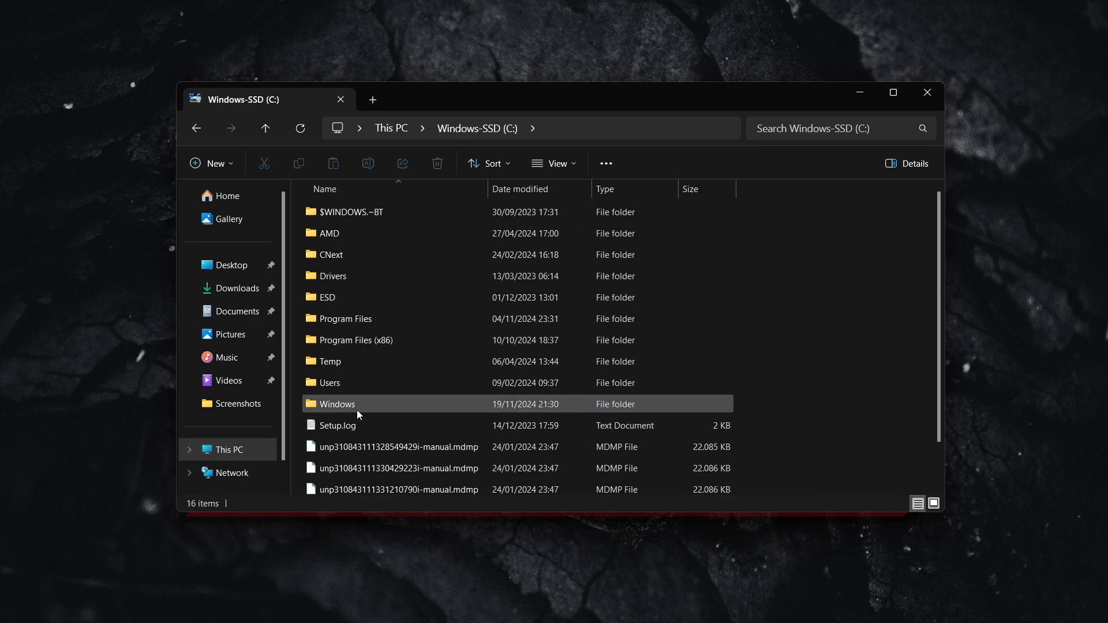
double_click(338, 404)
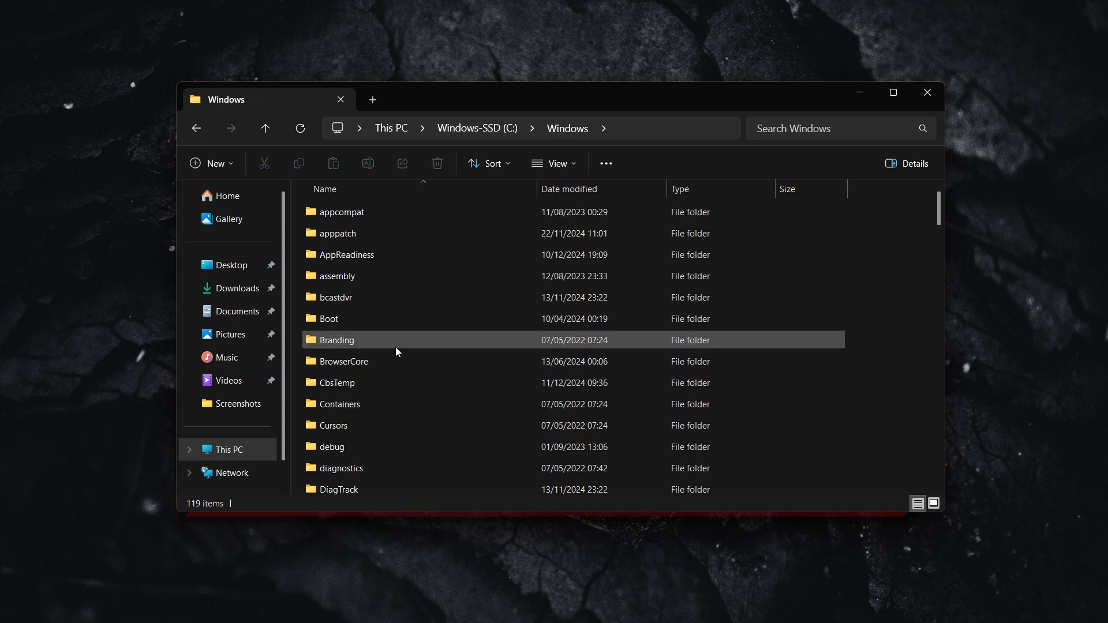
scroll(down, 3)
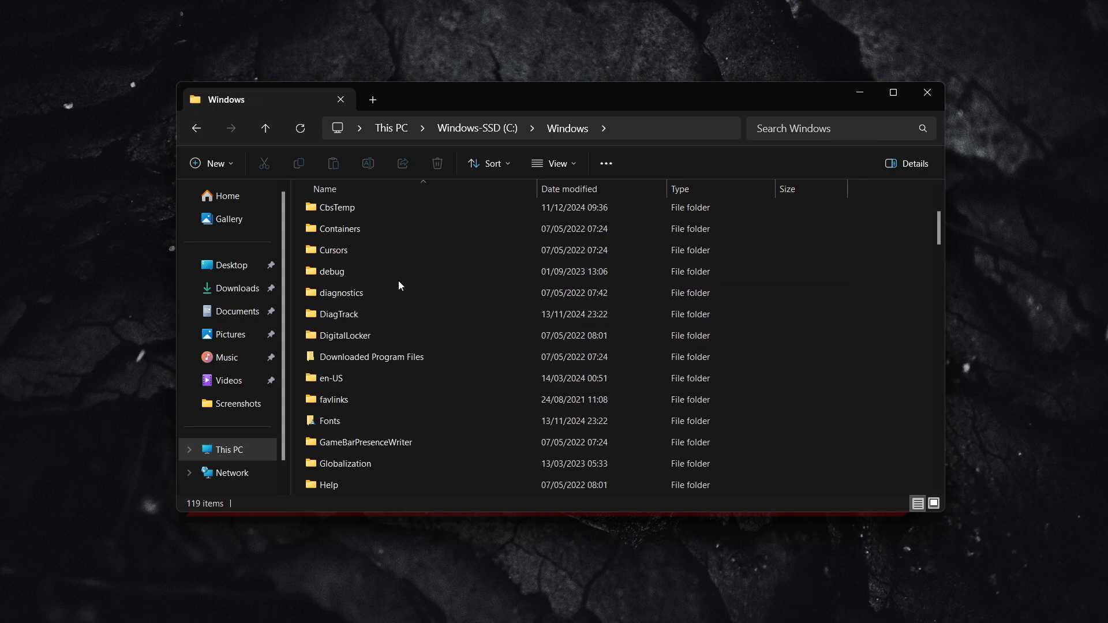
scroll(down, 3)
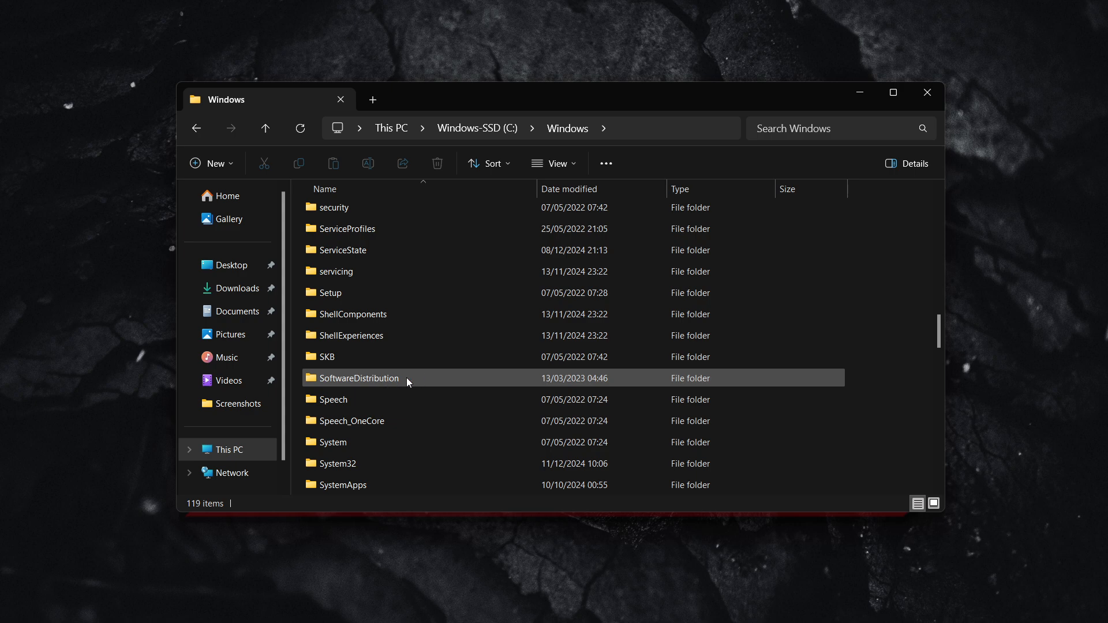
Open SoftwareDistribution\Download and select, then deselect, the SharedFileCache folder.
double_click(357, 378)
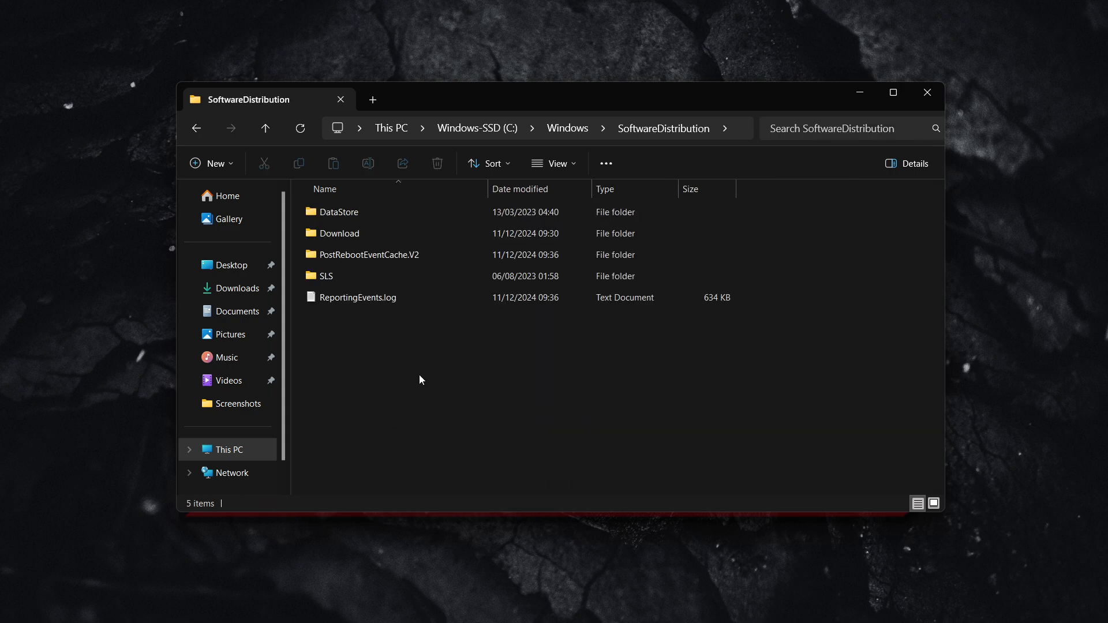
double_click(339, 233)
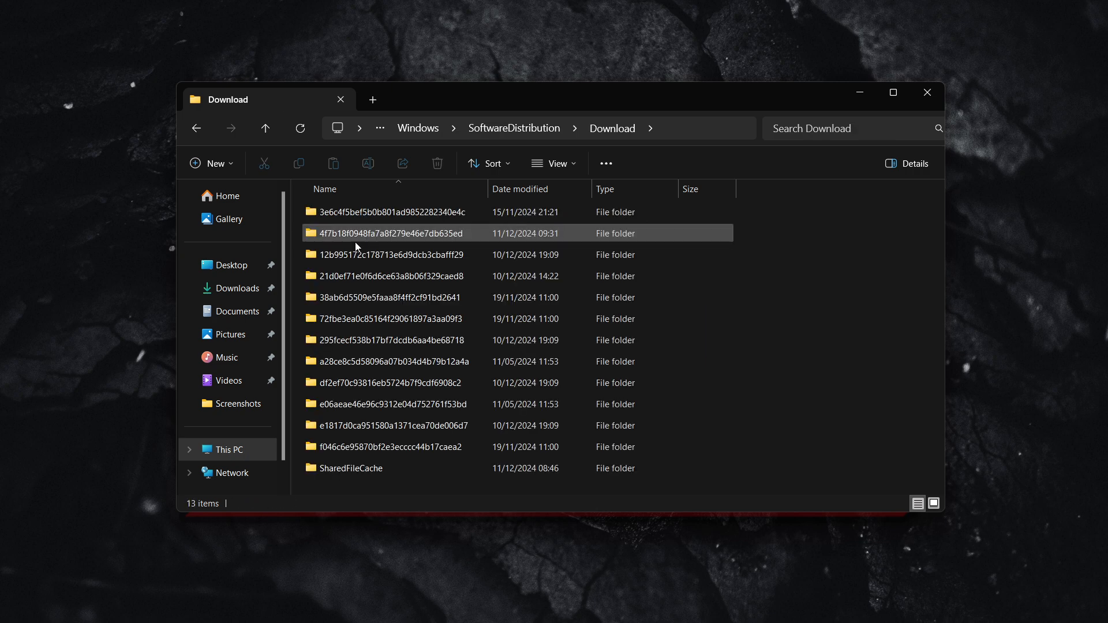
click(351, 468)
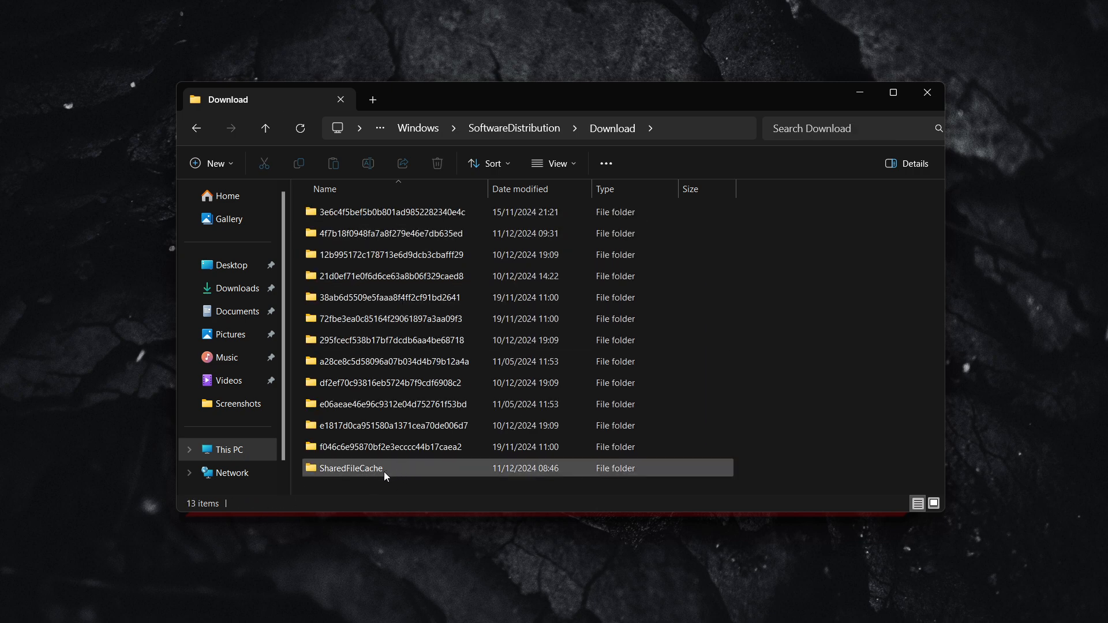
mouse_move(377, 474)
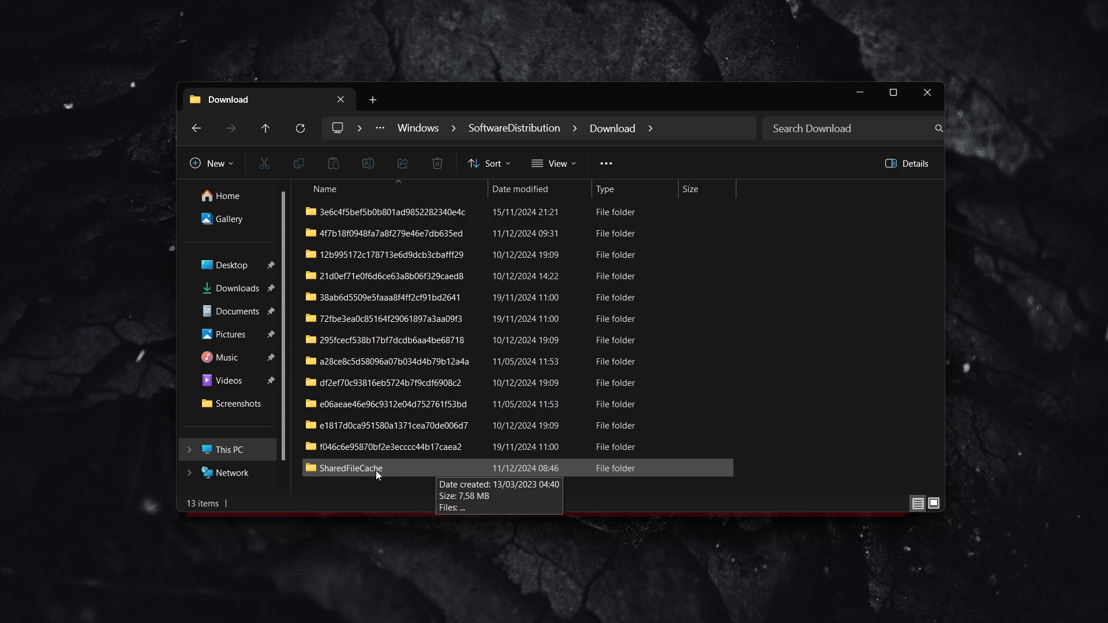
click(348, 468)
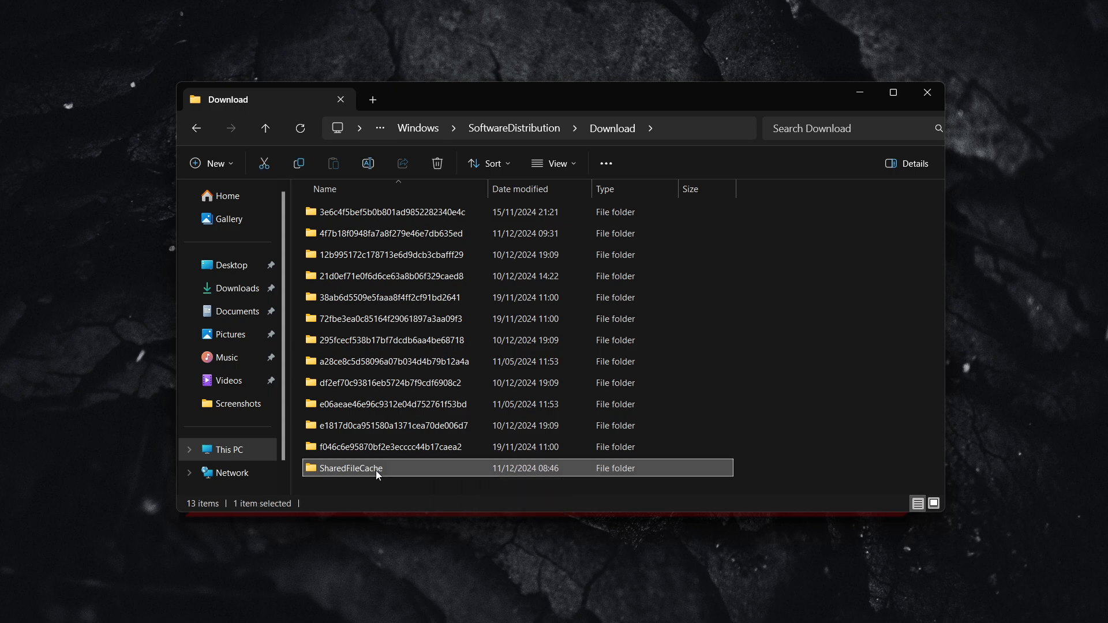
mouse_move(438, 163)
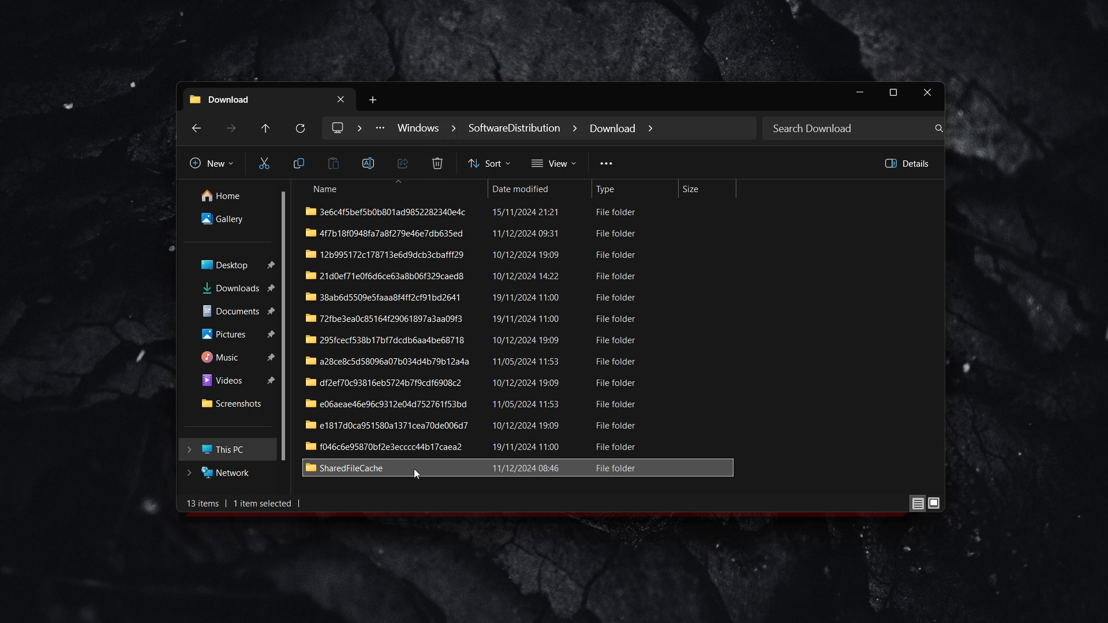
double_click(351, 469)
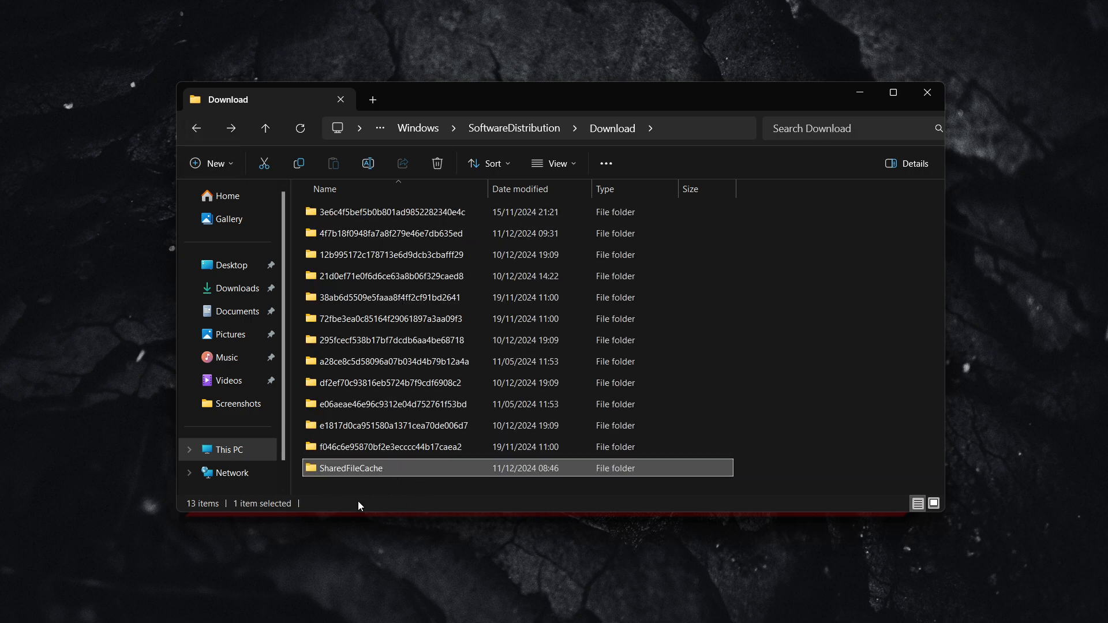
mouse_move(502, 494)
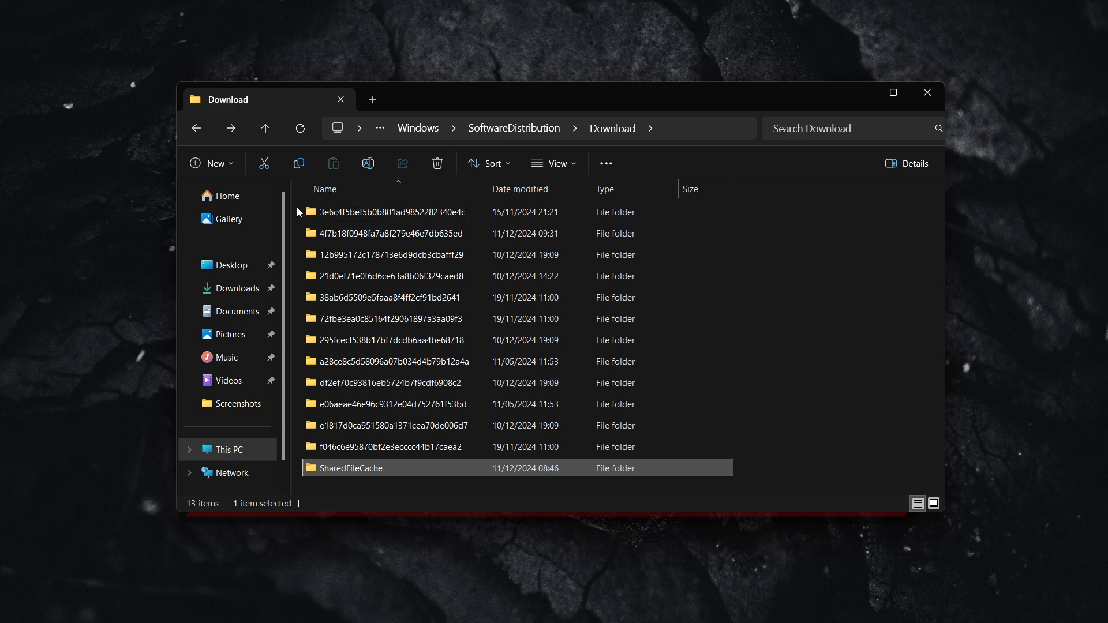
click(379, 488)
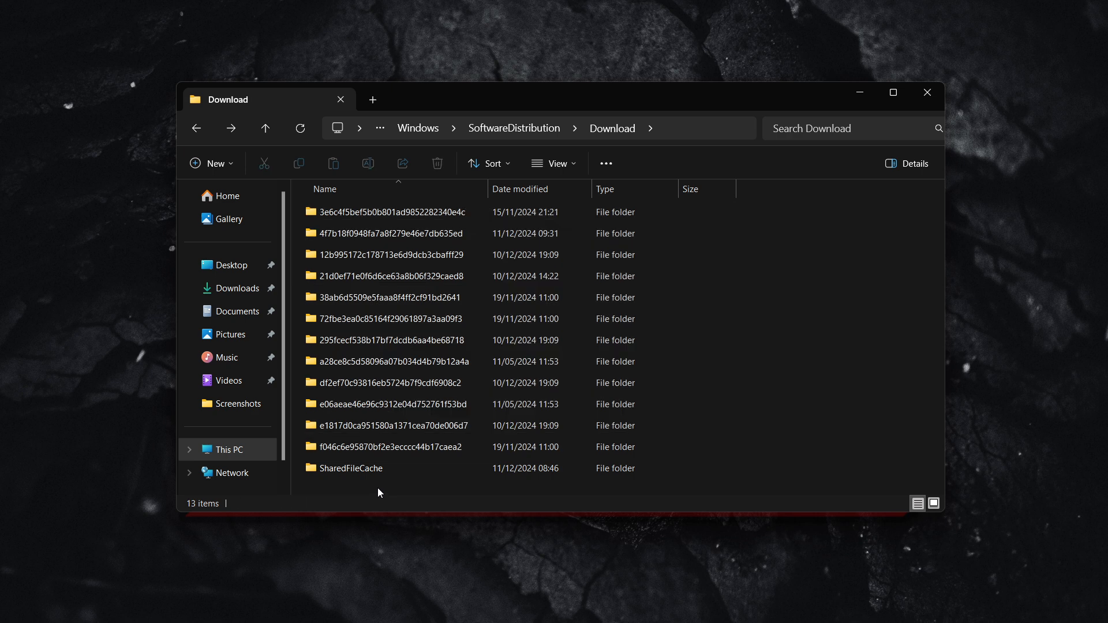
mouse_move(867, 279)
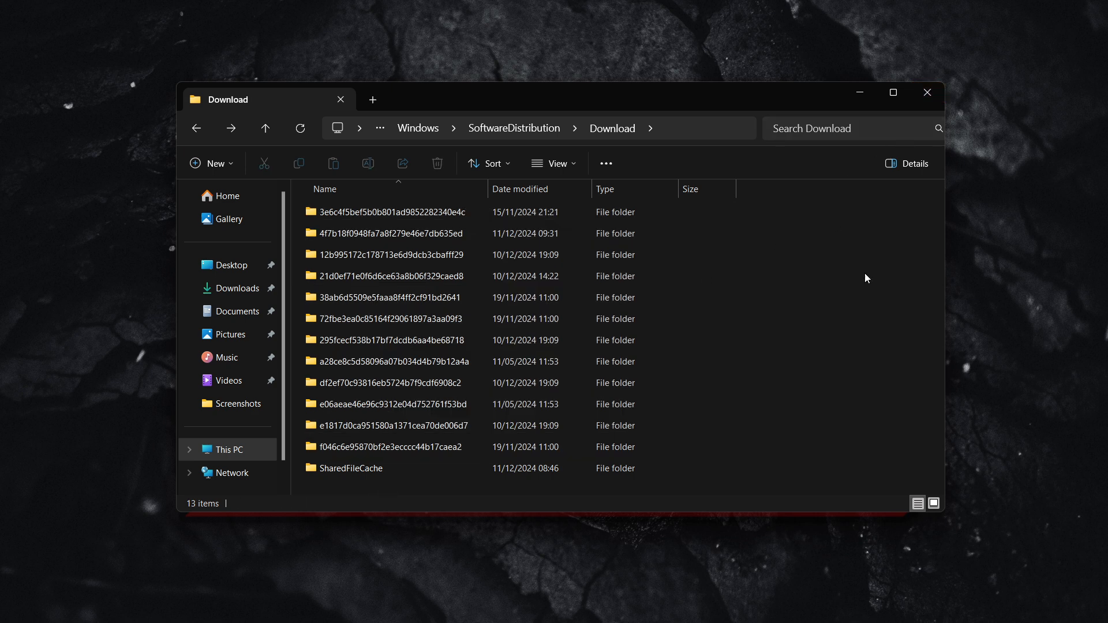
mouse_move(896, 218)
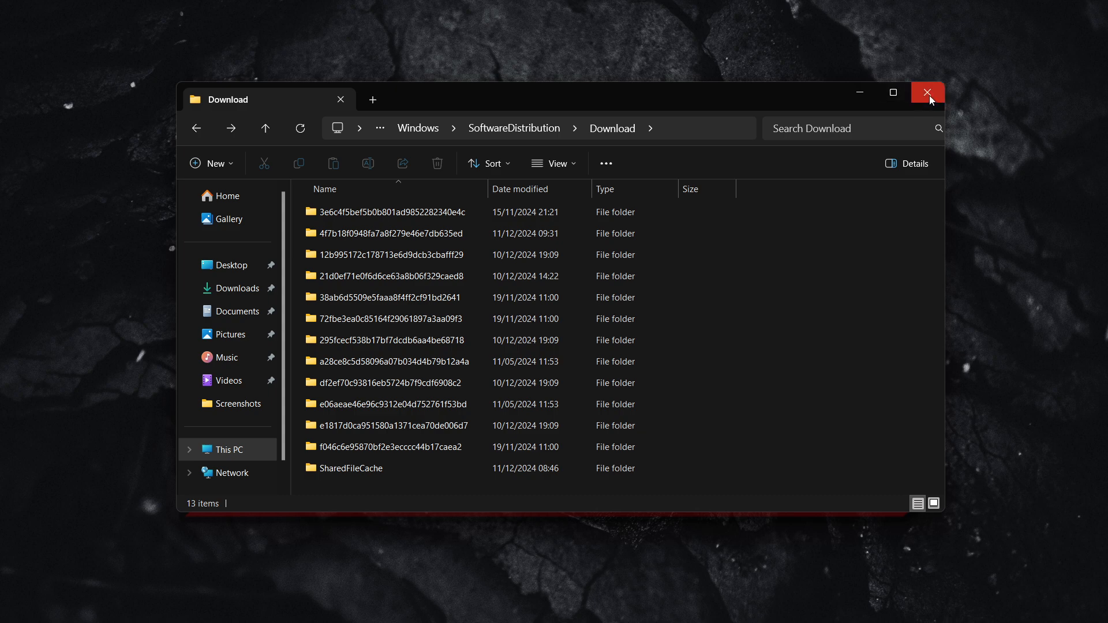
mouse_move(927, 92)
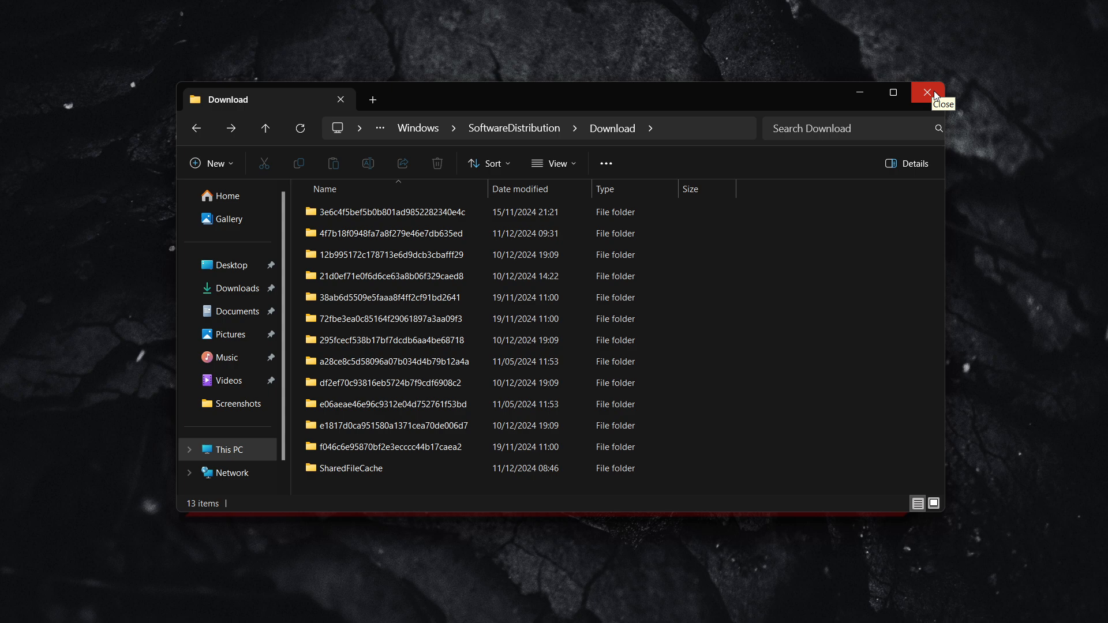